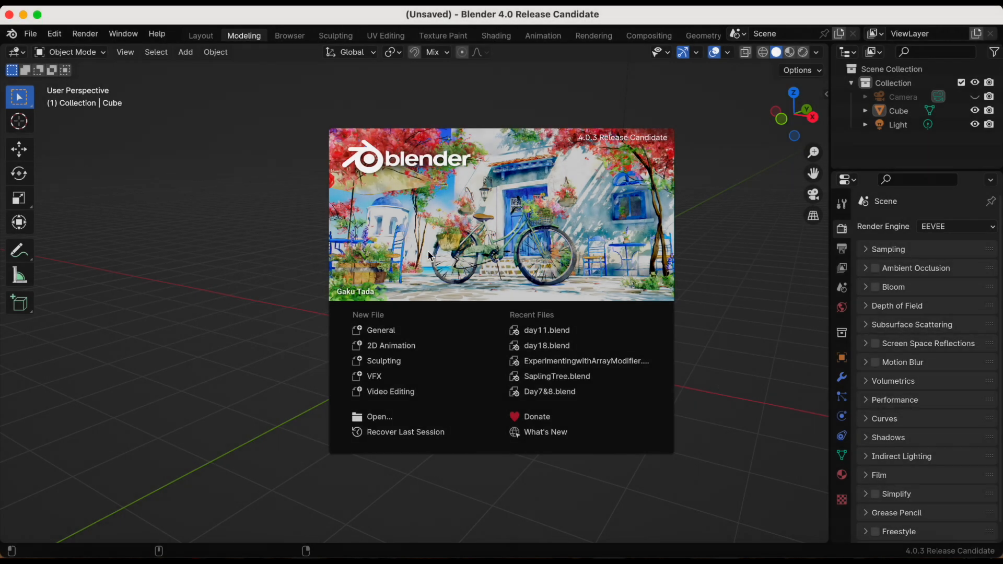
# Create a new 2D Animation file and switch from Draw Mode to Object Mode.
pyautogui.click(390, 345)
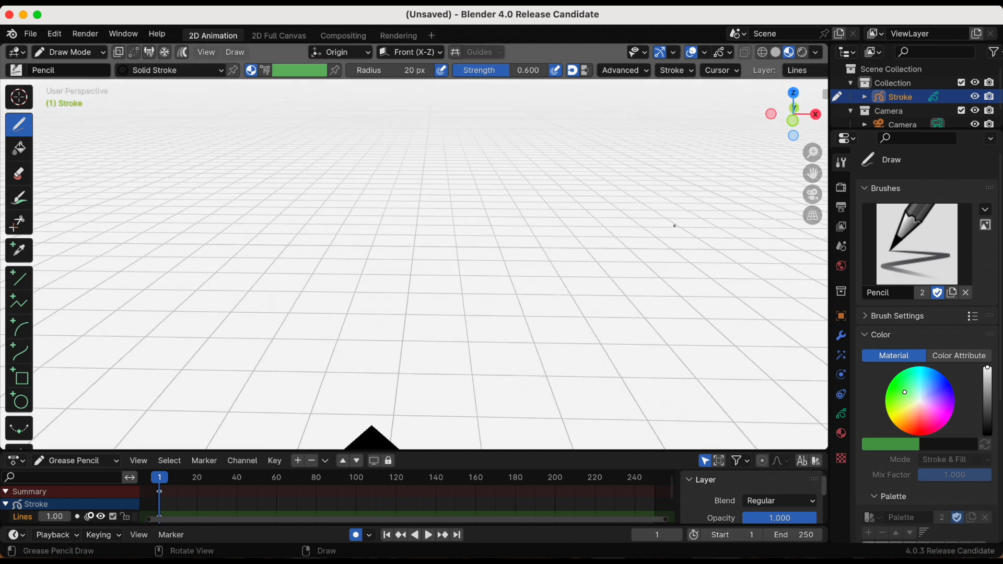
pyautogui.moveTo(704, 56)
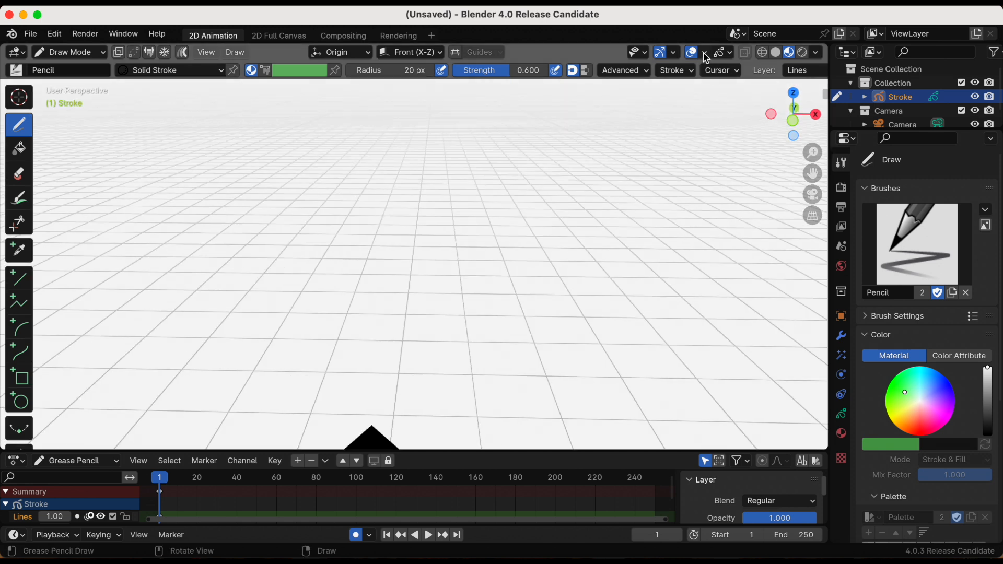
pyautogui.click(704, 53)
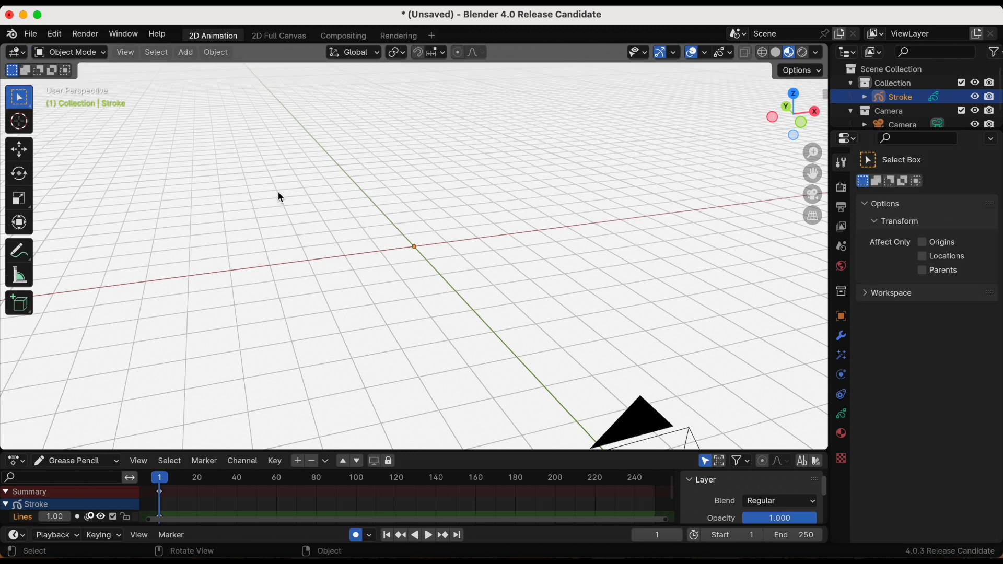
# Add a Cone mesh at the scene centre and orbit the view around it.
pyautogui.click(185, 51)
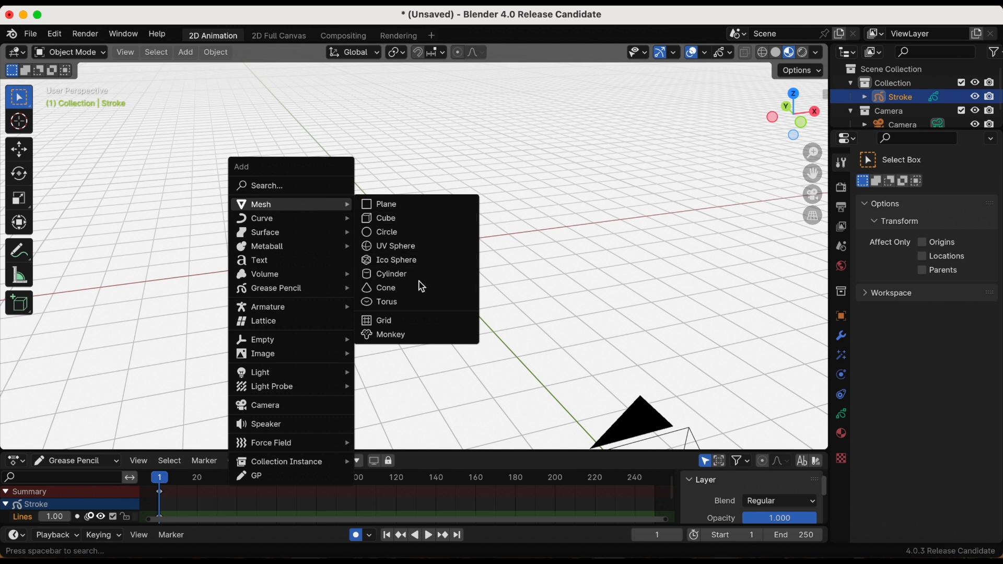
pyautogui.click(386, 287)
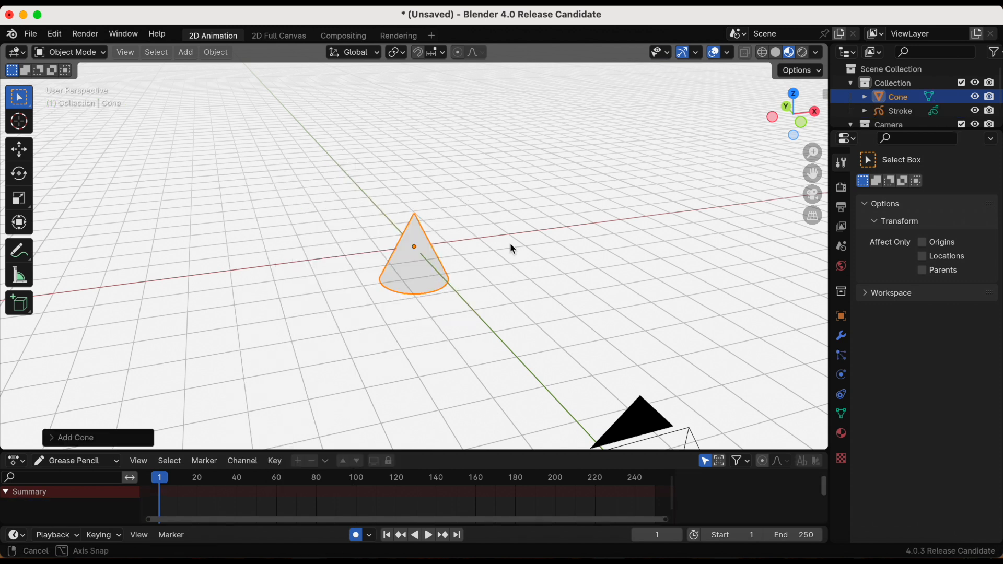
pyautogui.moveTo(512, 250); pyautogui.dragTo(493, 256)
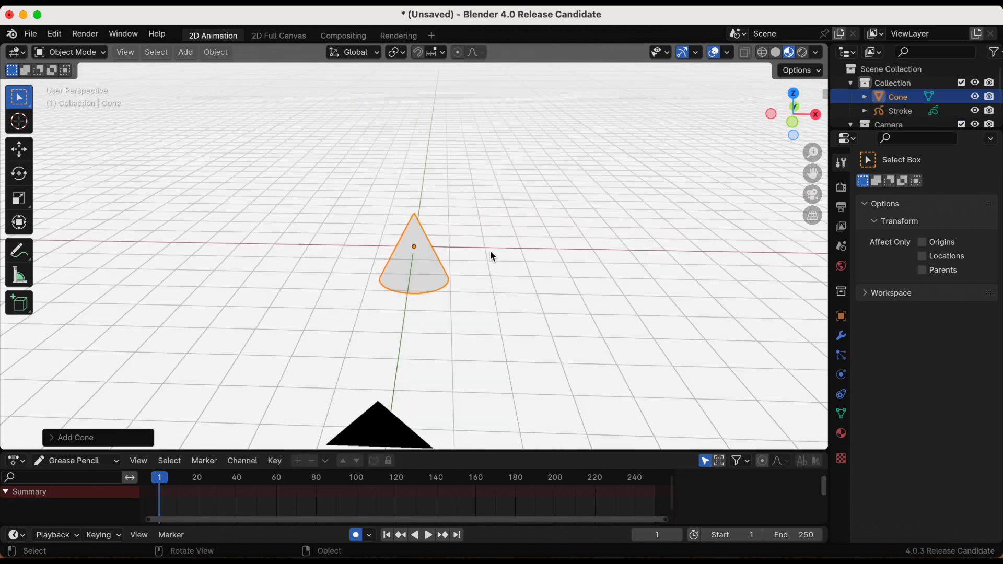
pyautogui.press('r')
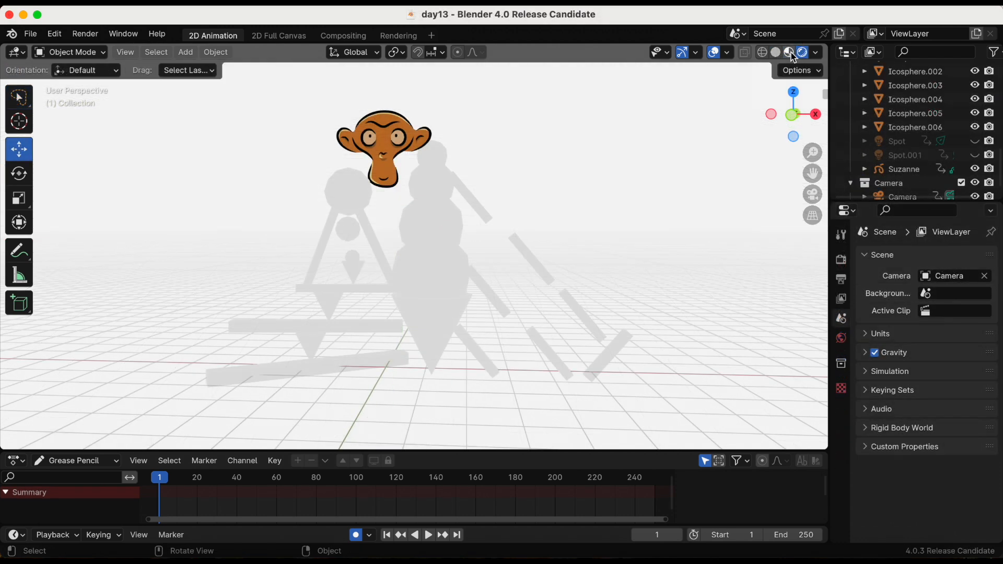
# Compare Solid and Rendered shading, then lower the World colour Value to about 0.11.
pyautogui.click(776, 52)
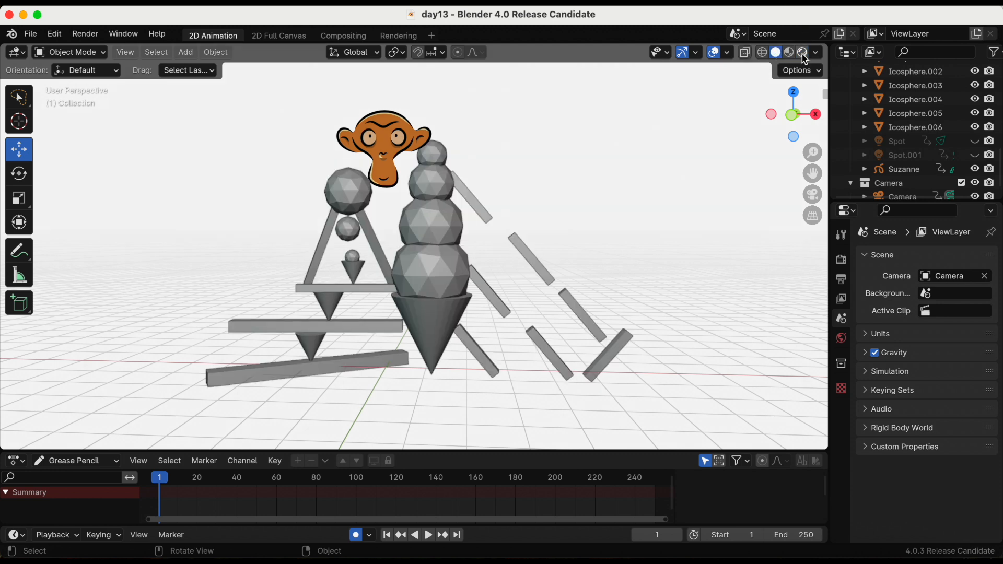
pyautogui.click(801, 52)
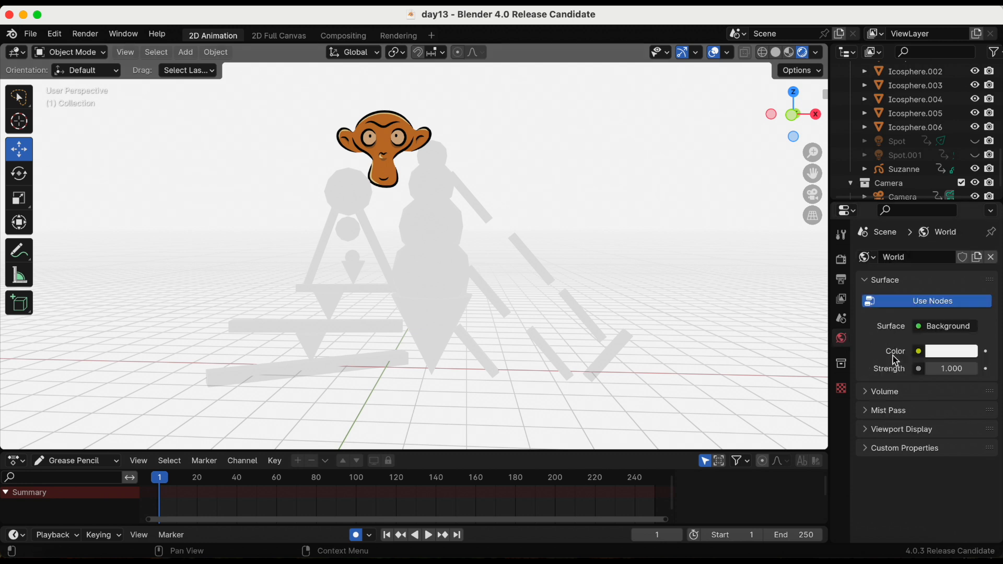
pyautogui.click(952, 351)
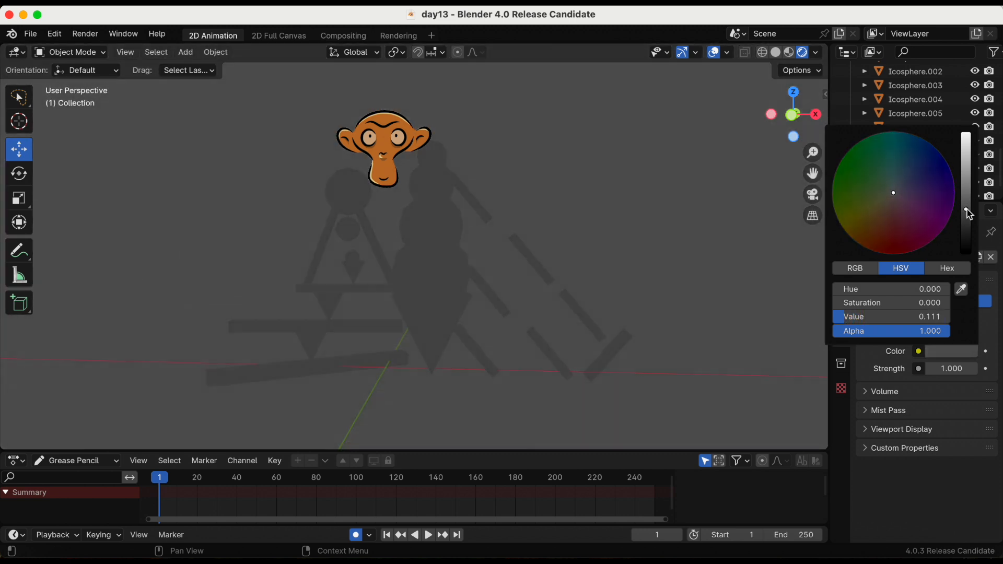
pyautogui.moveTo(966, 211); pyautogui.dragTo(966, 240)
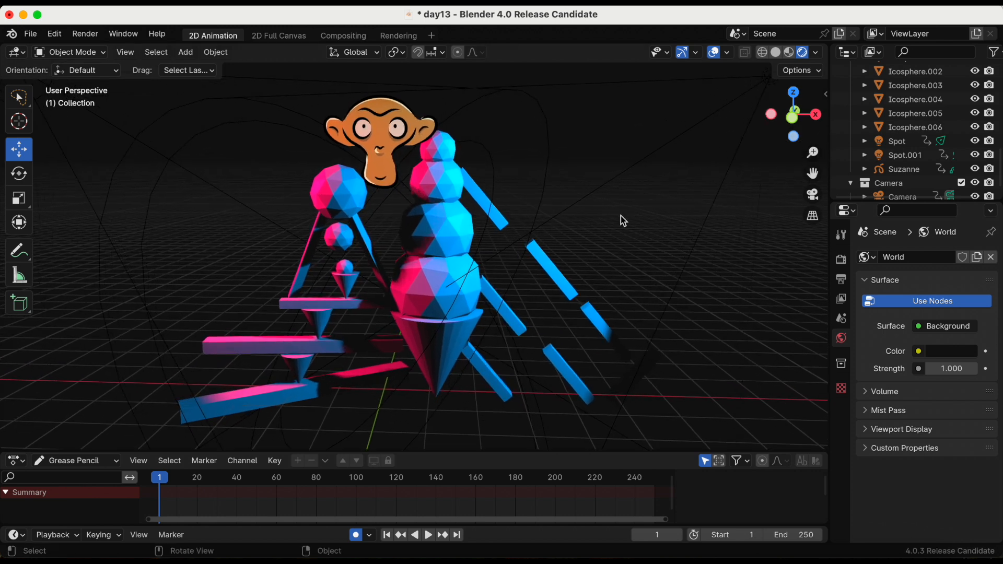
# Add a blank grease pencil object to the scene.
pyautogui.click(156, 52)
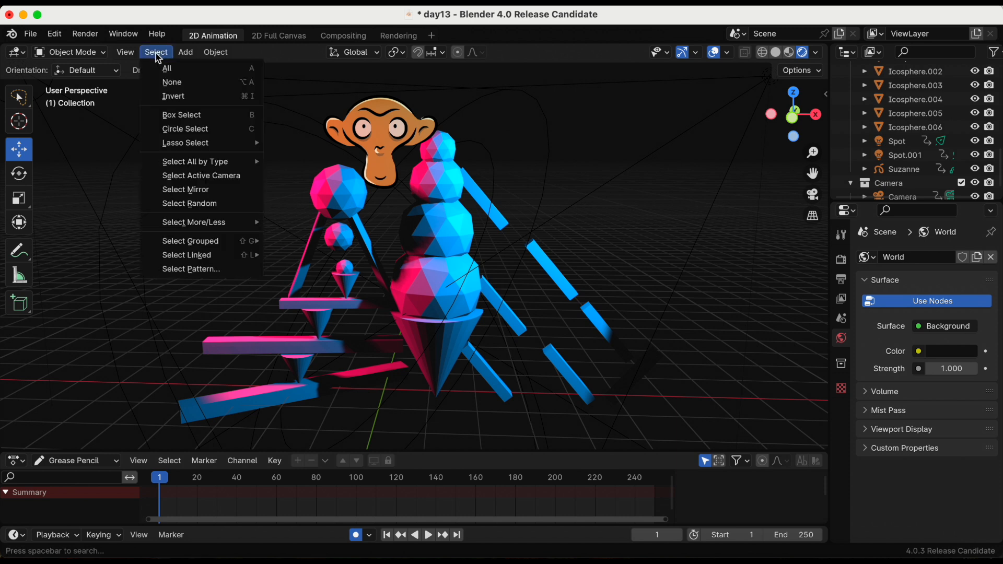
pyautogui.click(185, 52)
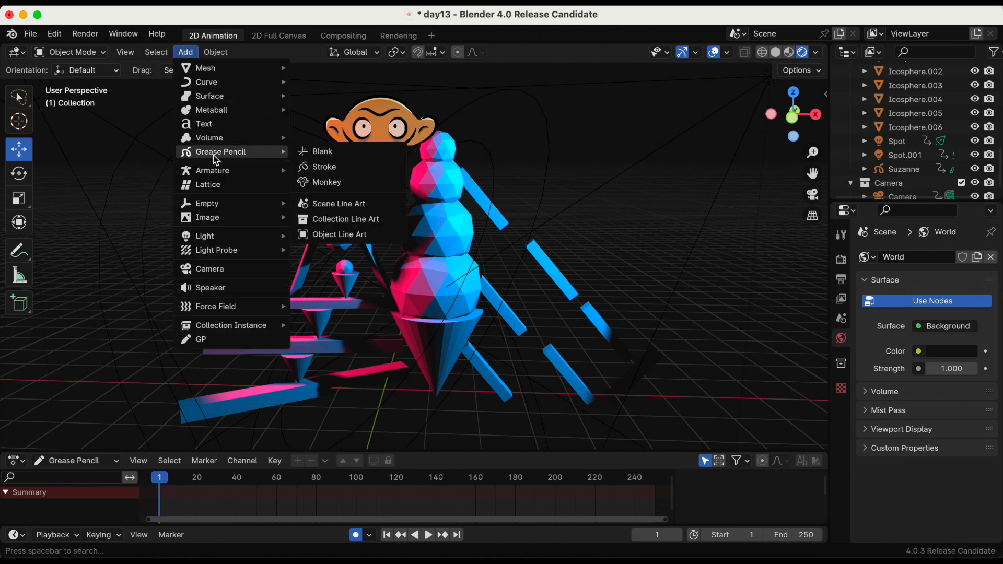
pyautogui.click(326, 182)
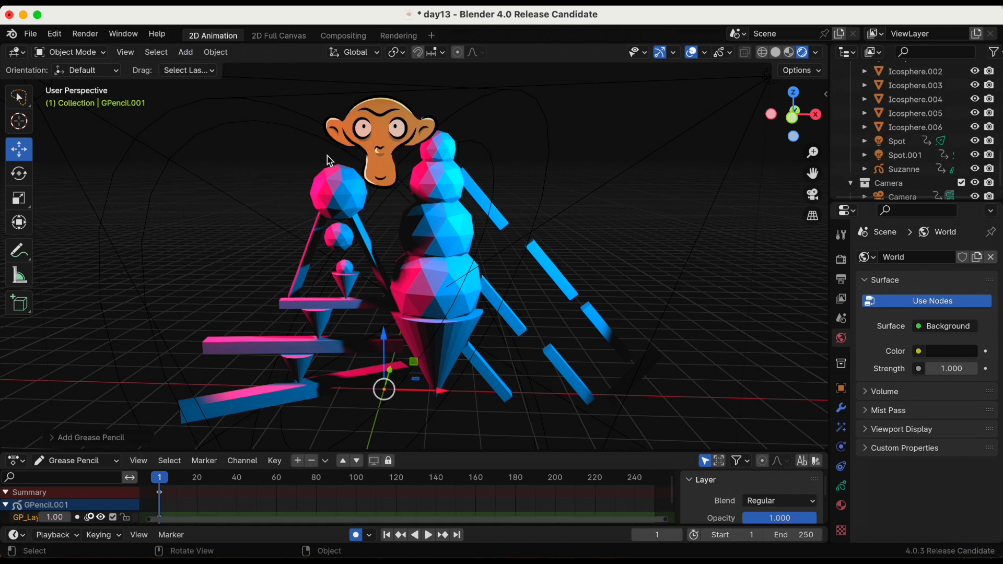
# Enter Draw Mode with Surface stroke placement and the Marker Chisel brush.
pyautogui.click(70, 52)
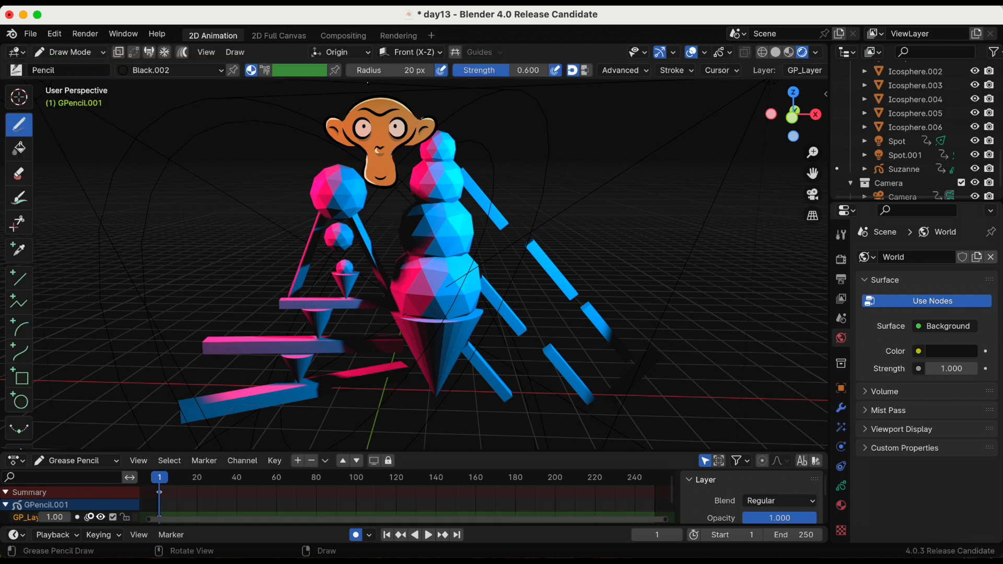
pyautogui.click(337, 52)
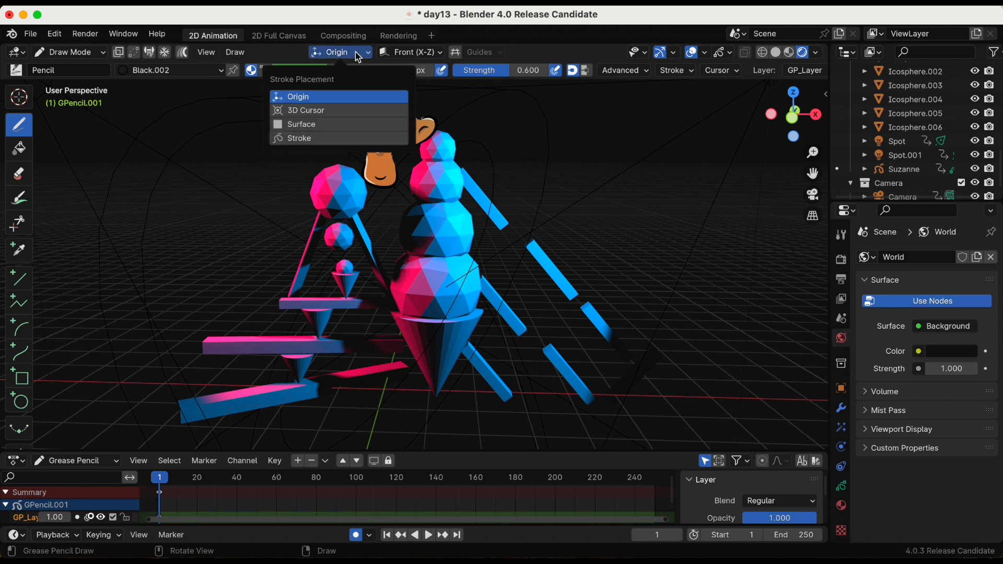
pyautogui.moveTo(323, 124)
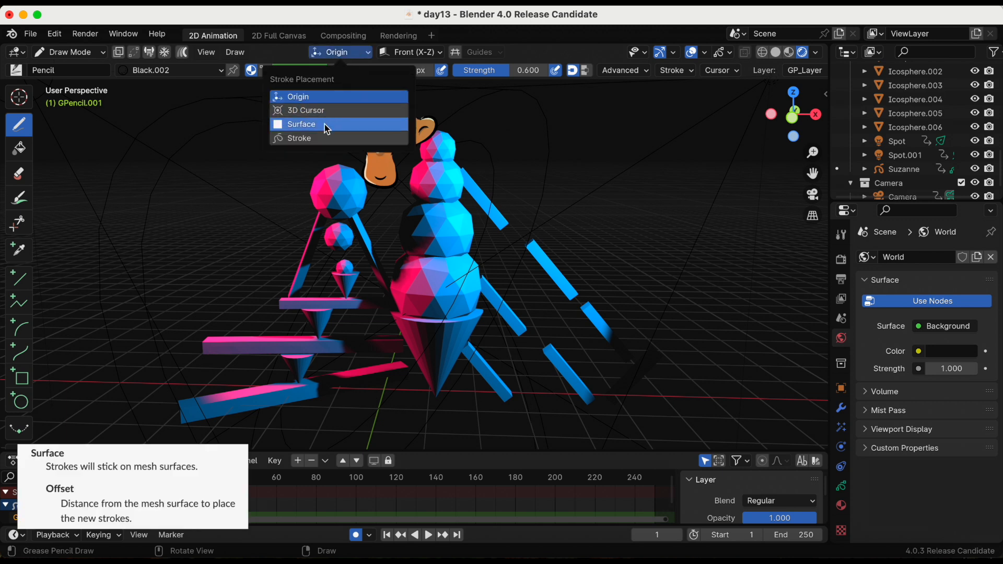
pyautogui.click(301, 124)
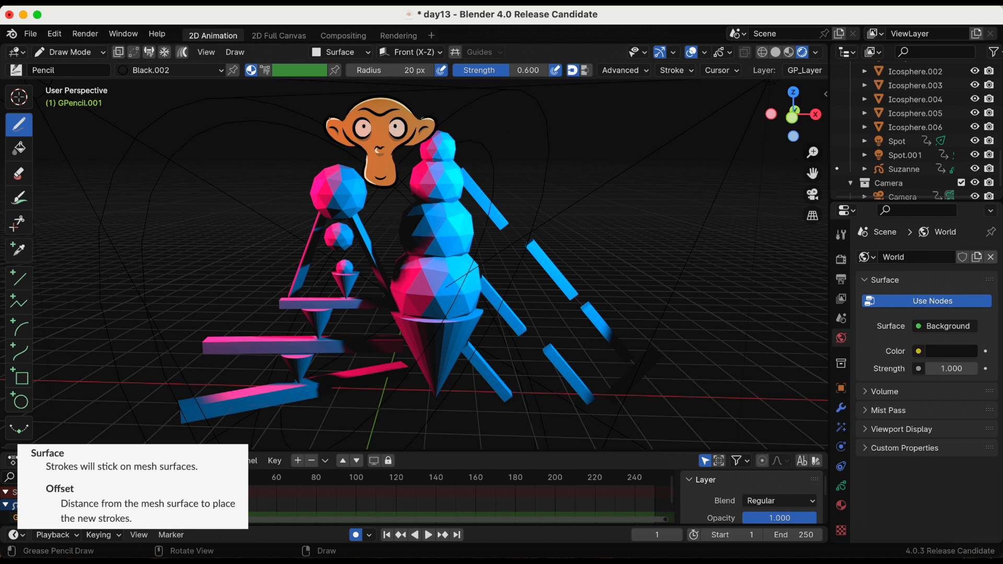
pyautogui.moveTo(16, 80)
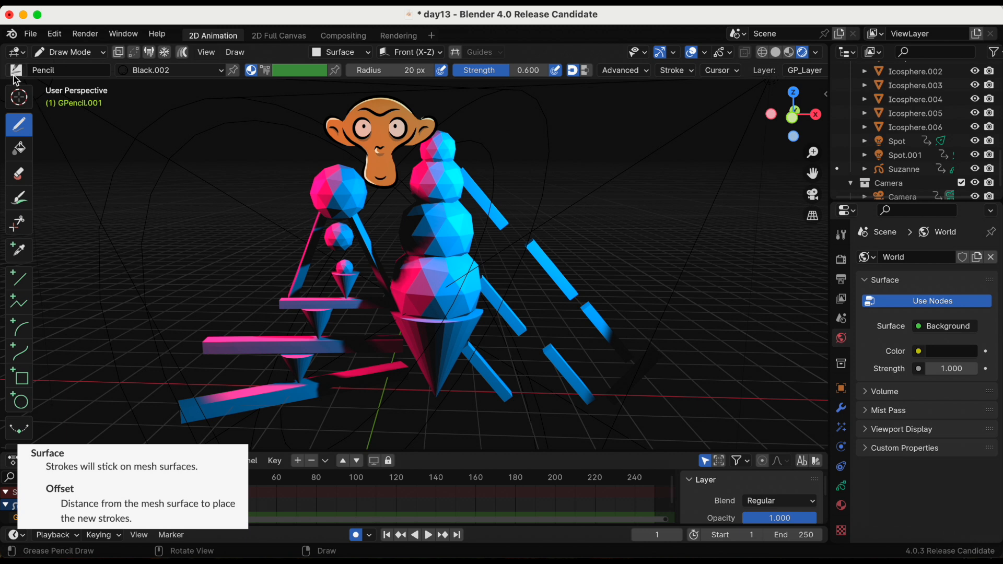
pyautogui.click(14, 71)
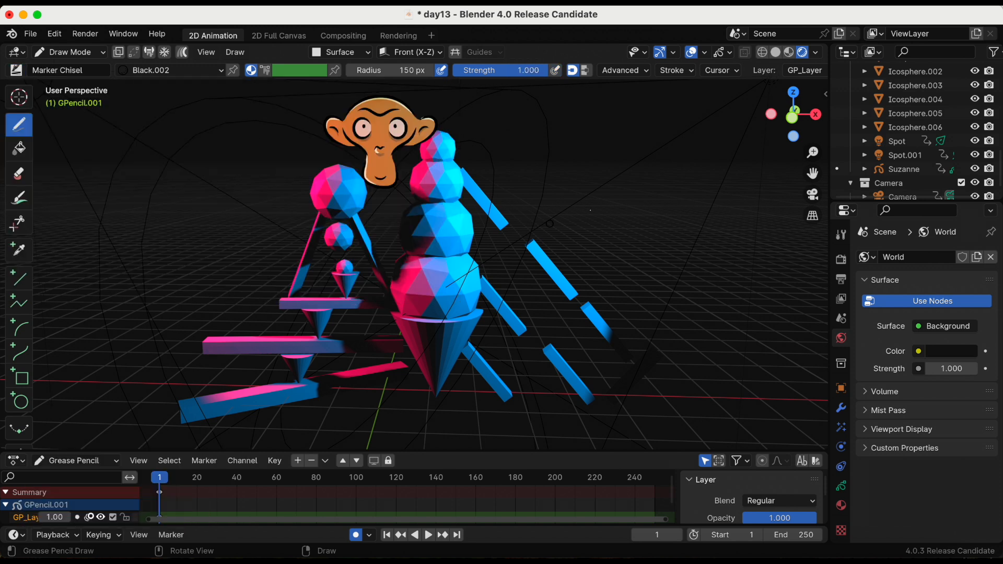
pyautogui.moveTo(616, 238)
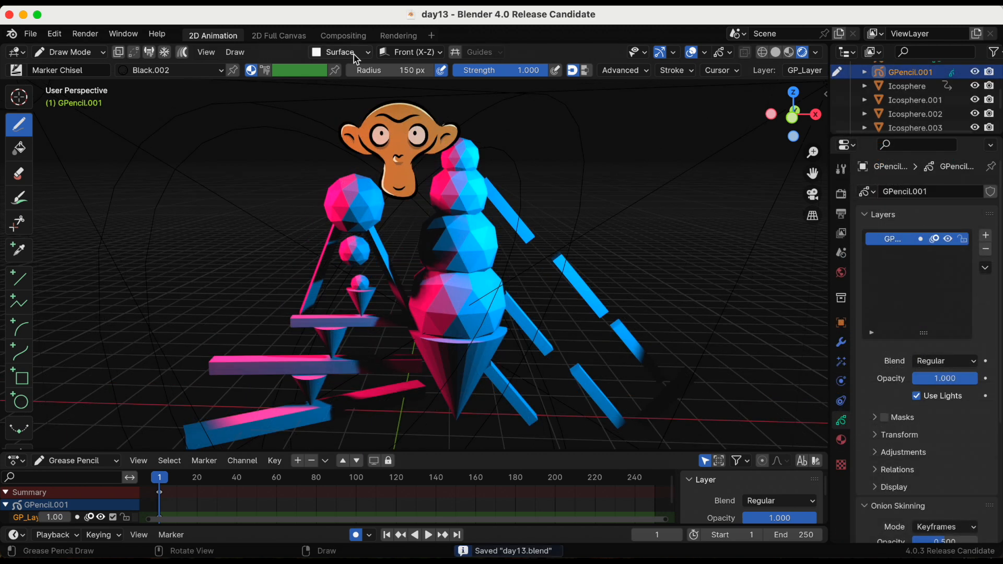
# Switch to Object Mode and delete GPencil.001 with its trial stroke on the cone.
pyautogui.click(341, 52)
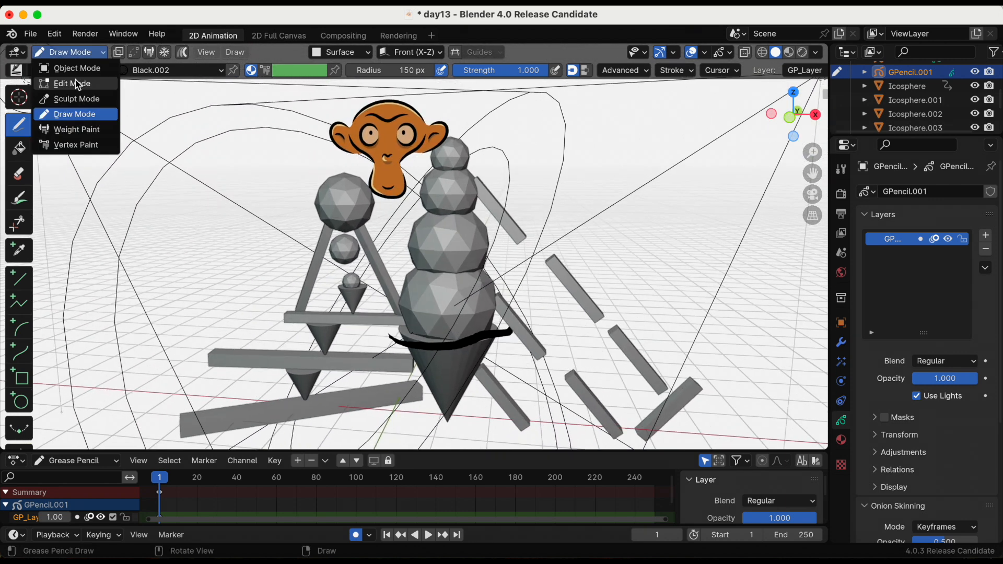
pyautogui.click(78, 68)
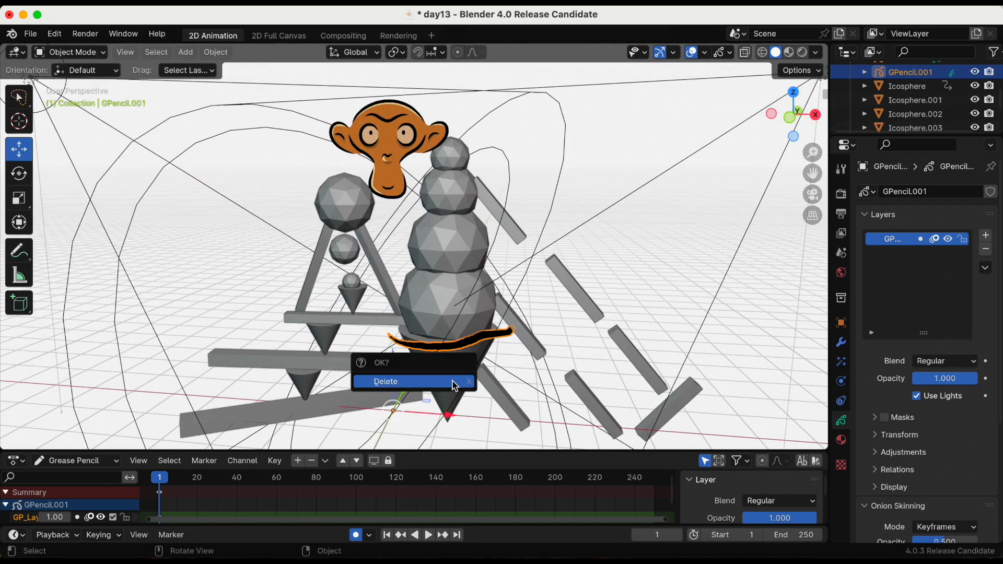
pyautogui.click(385, 381)
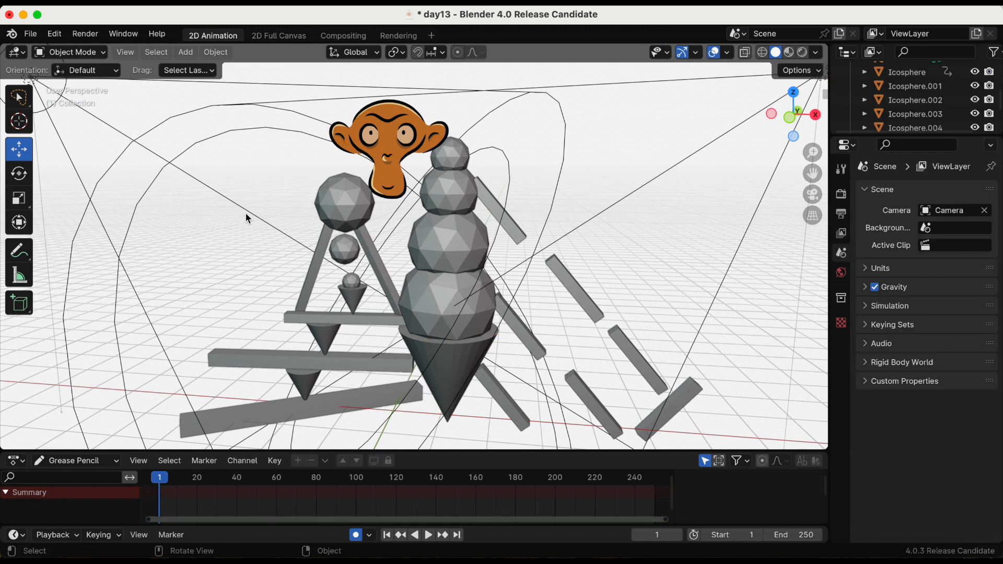
pyautogui.moveTo(107, 120)
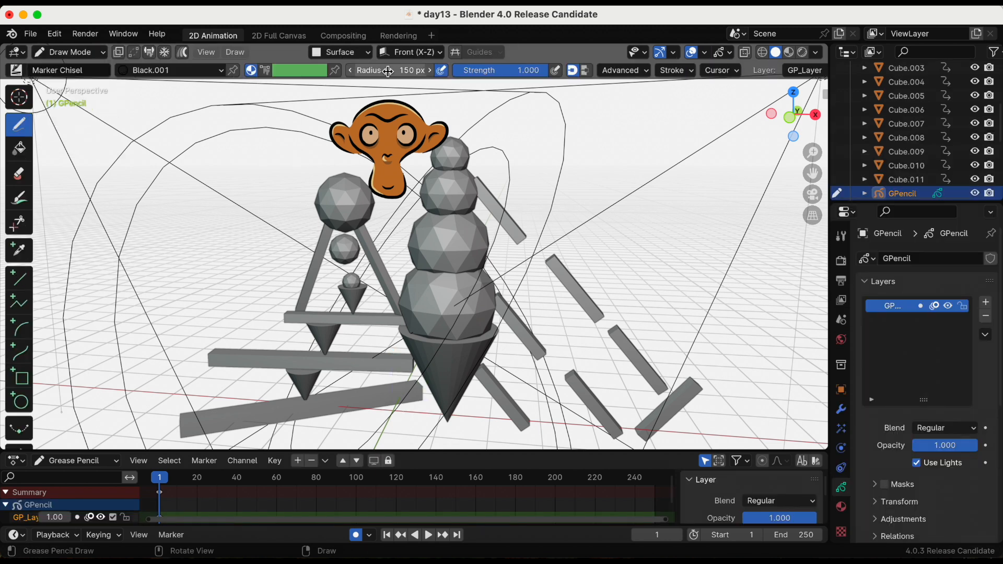
# Set stroke placement to Surface and drag the Offset value lower.
pyautogui.click(339, 52)
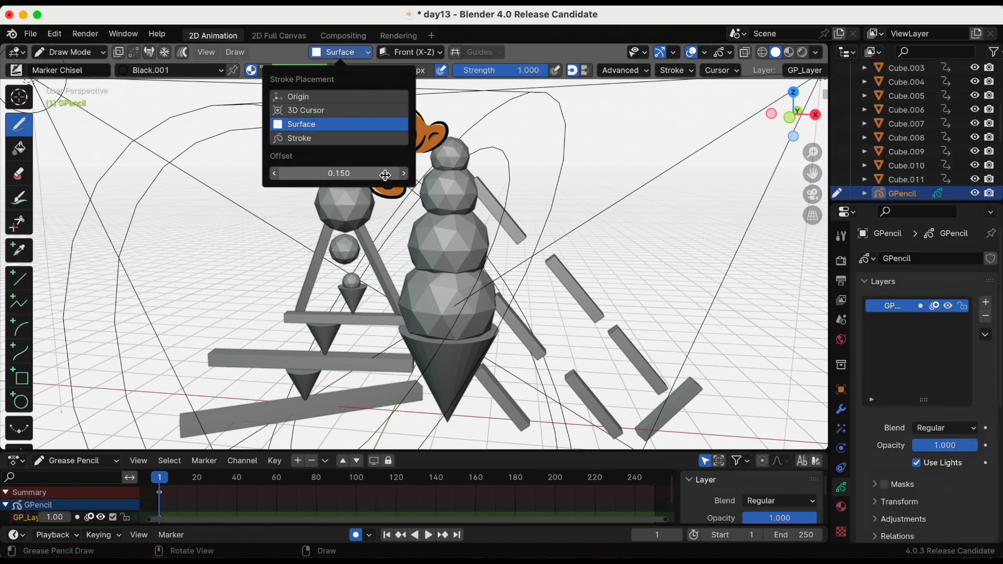
pyautogui.moveTo(384, 173); pyautogui.dragTo(365, 174)
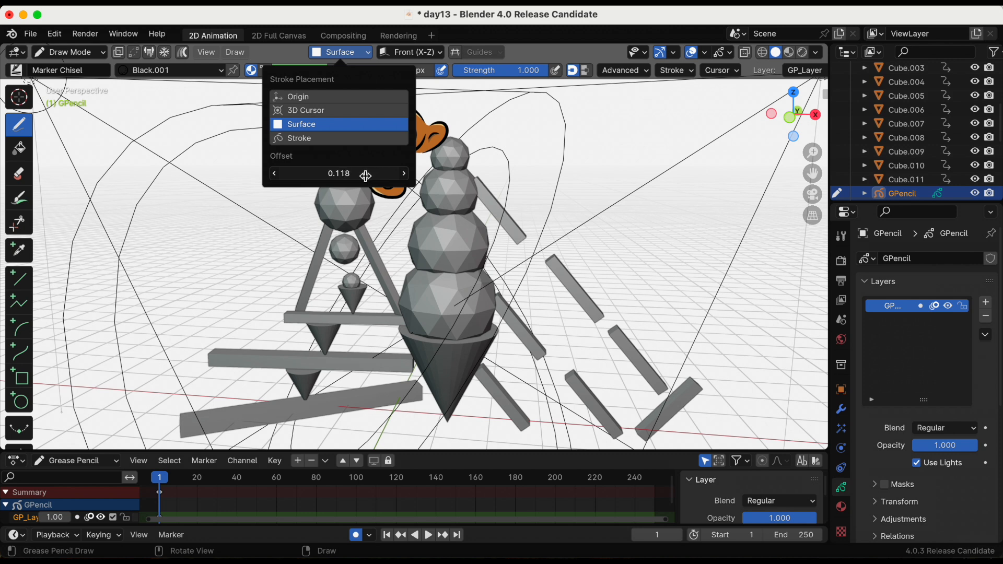
pyautogui.moveTo(359, 173); pyautogui.dragTo(339, 173)
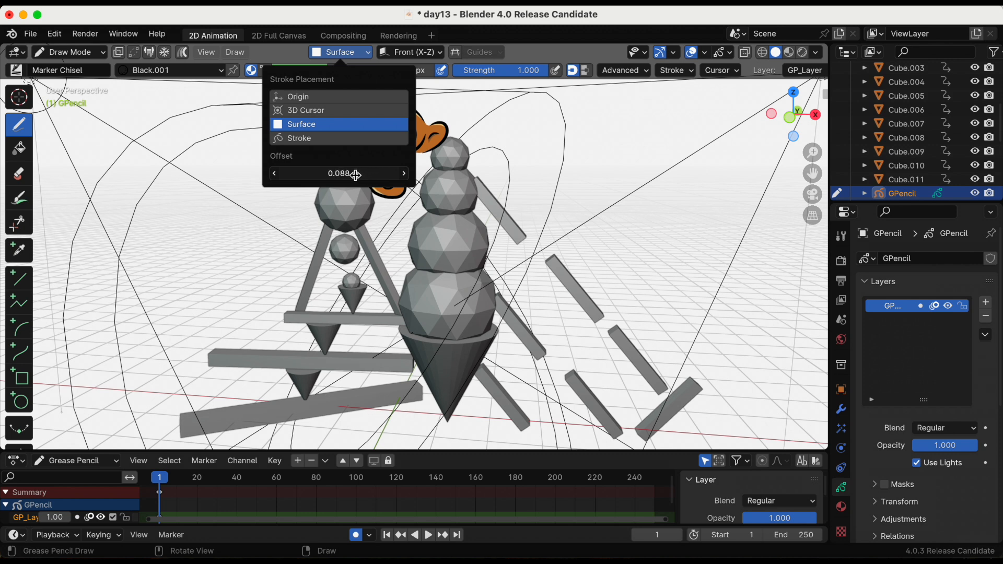
pyautogui.moveTo(358, 174); pyautogui.dragTo(345, 173)
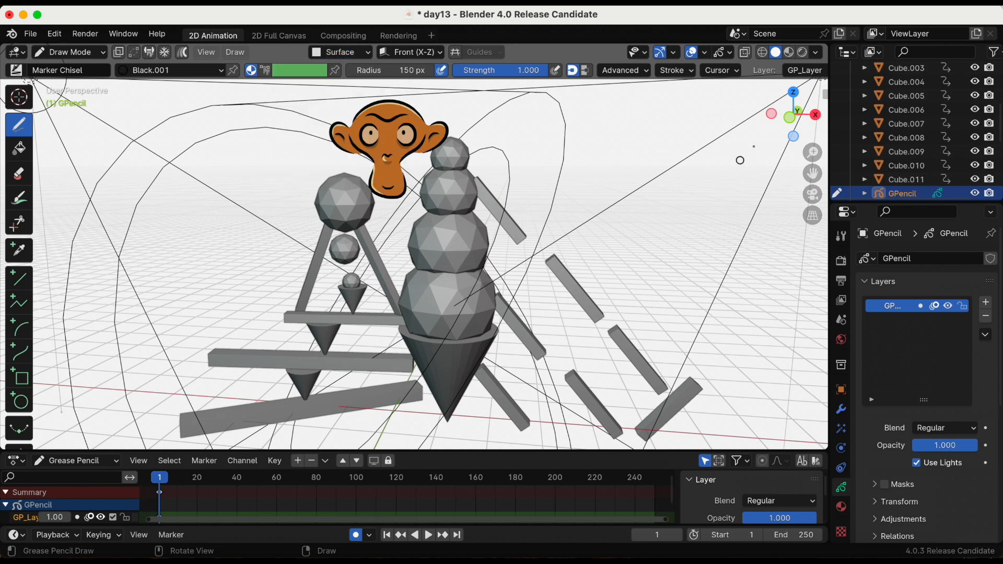
# Hide the viewport overlays and draw a black outline along the cone's rim.
pyautogui.moveTo(793, 115); pyautogui.dragTo(804, 122)
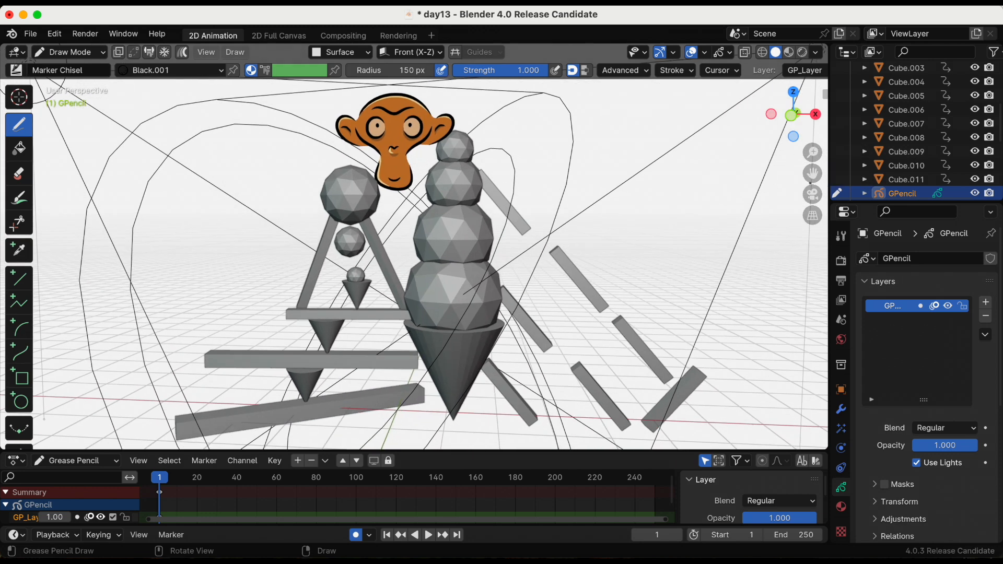
pyautogui.moveTo(744, 268)
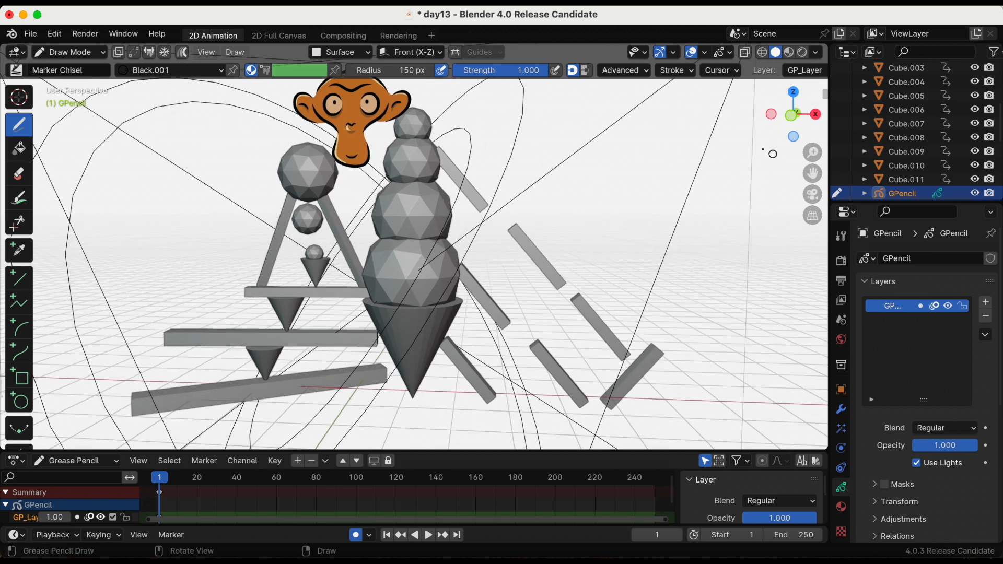
pyautogui.click(690, 52)
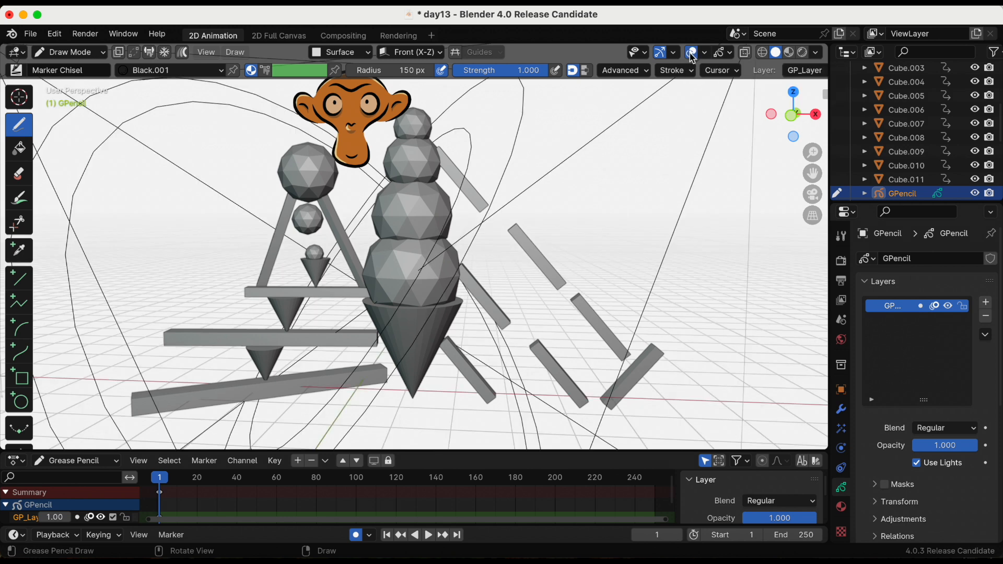
pyautogui.click(690, 52)
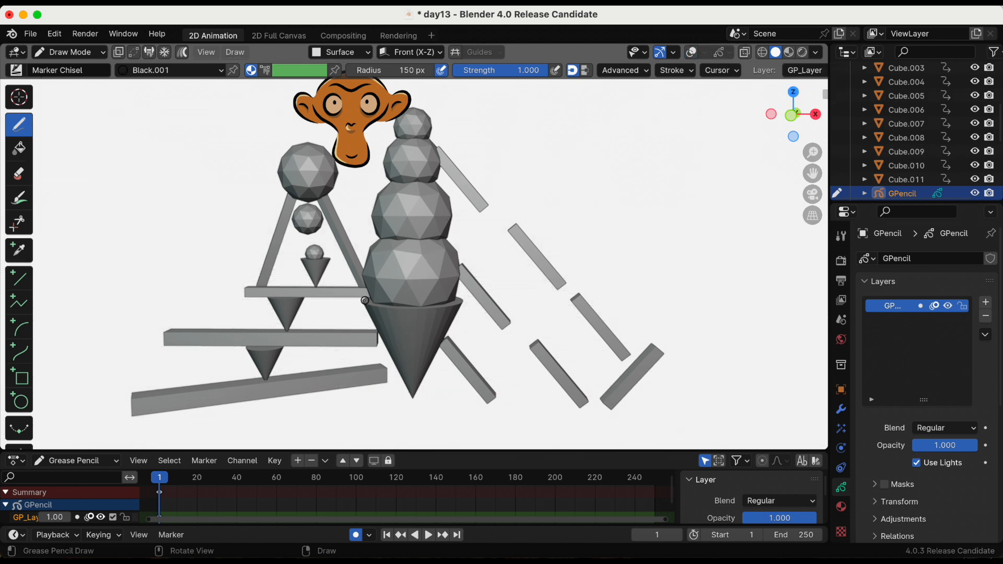
pyautogui.moveTo(365, 301); pyautogui.dragTo(467, 301)
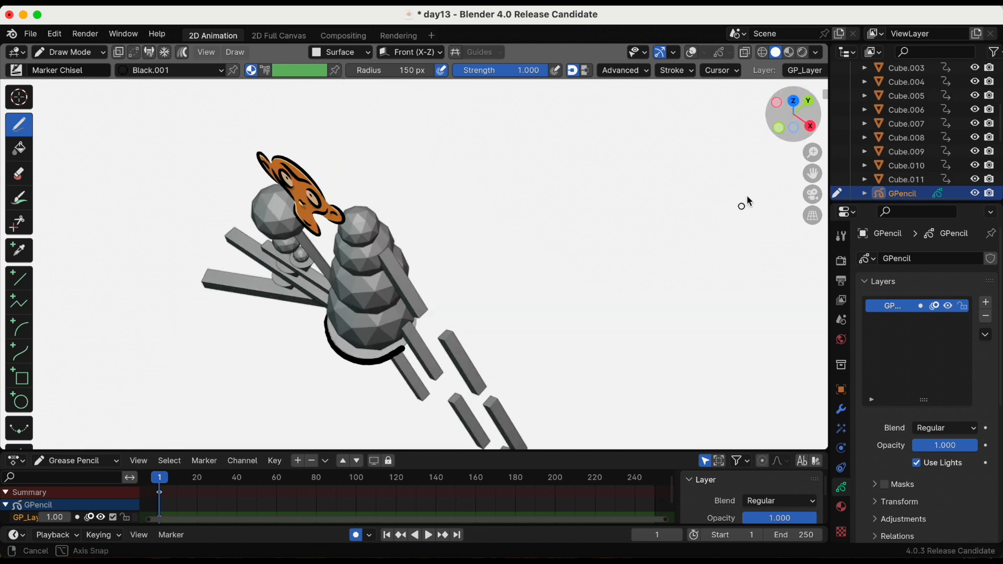
# Return to the front view and draw an outline stroke around the ice cream.
pyautogui.click(795, 128)
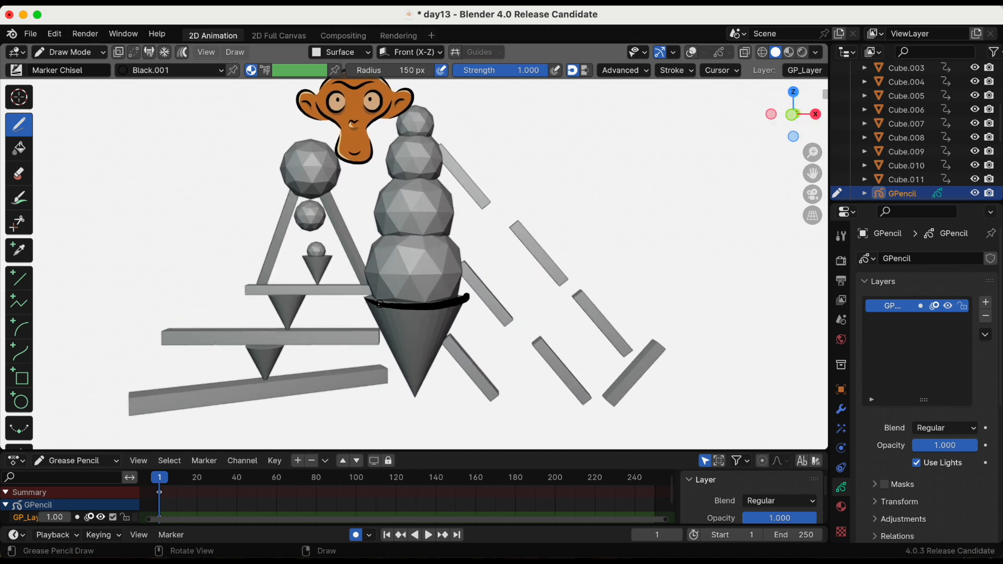
pyautogui.moveTo(378, 301); pyautogui.dragTo(416, 413)
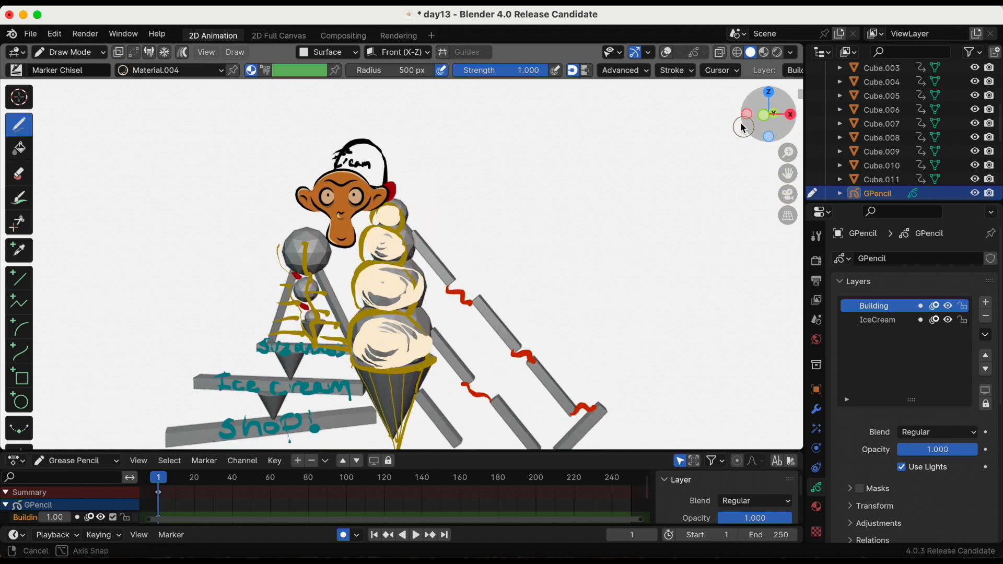
pyautogui.moveTo(744, 126); pyautogui.dragTo(779, 120)
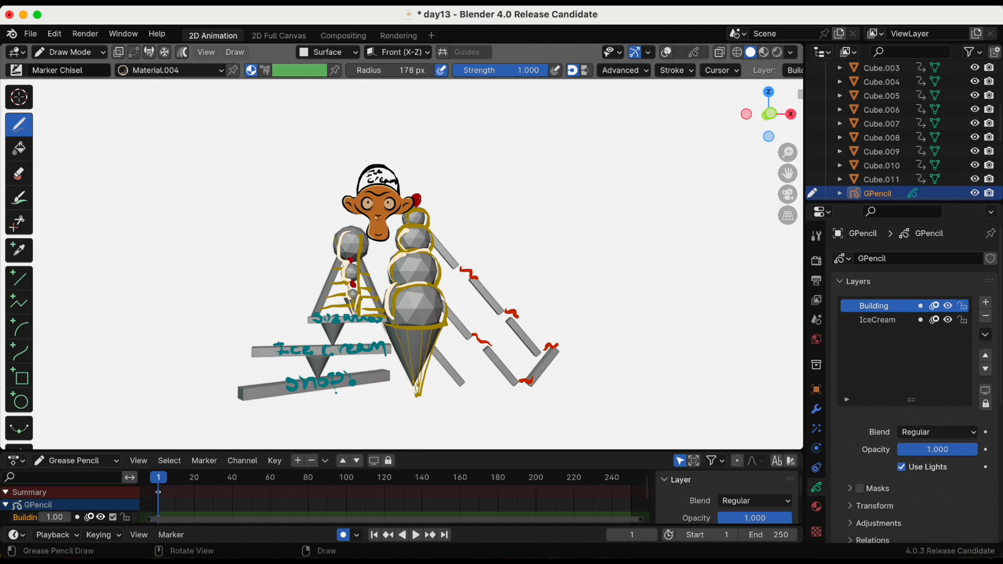
pyautogui.moveTo(563, 183)
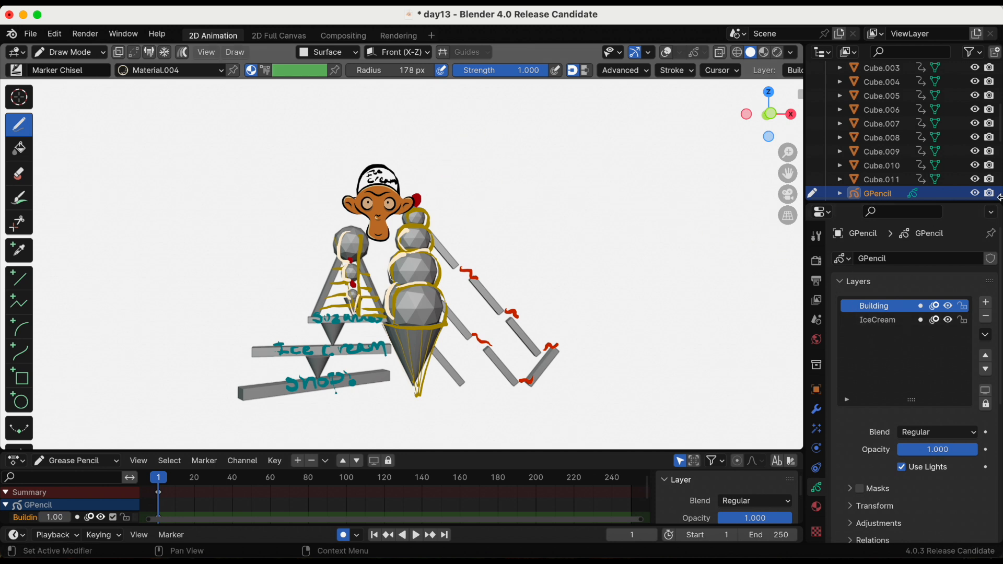
# Select Suzanne, outline her cap in white and write 'Ice Cre' on it.
pyautogui.click(778, 52)
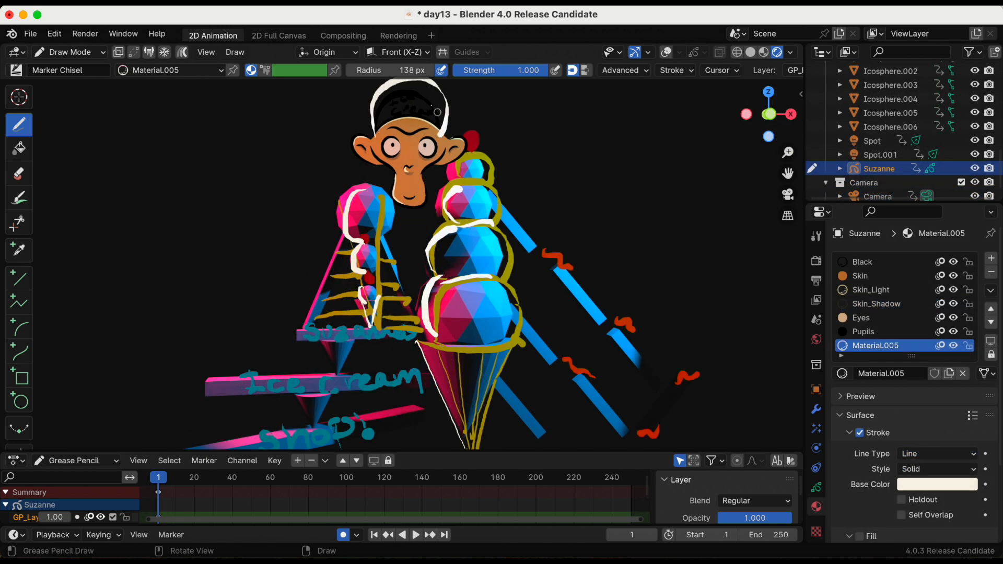
pyautogui.moveTo(442, 112); pyautogui.dragTo(365, 137)
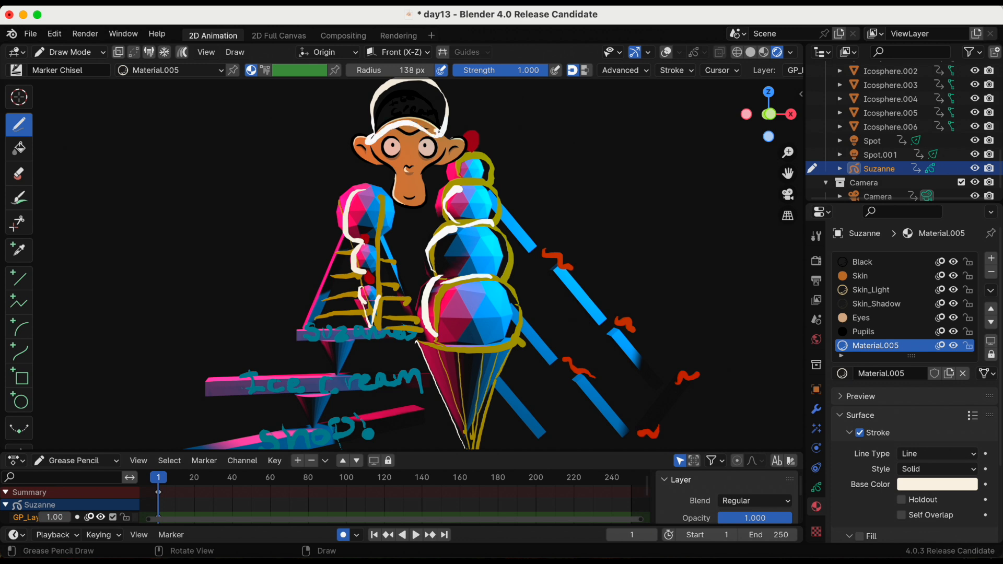
pyautogui.moveTo(789, 173)
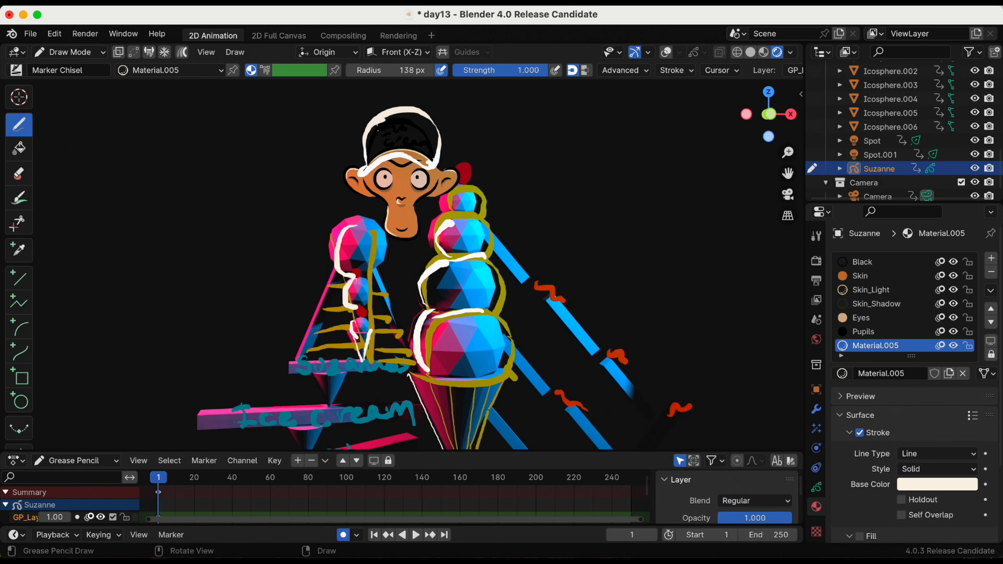
pyautogui.moveTo(374, 124); pyautogui.dragTo(406, 125)
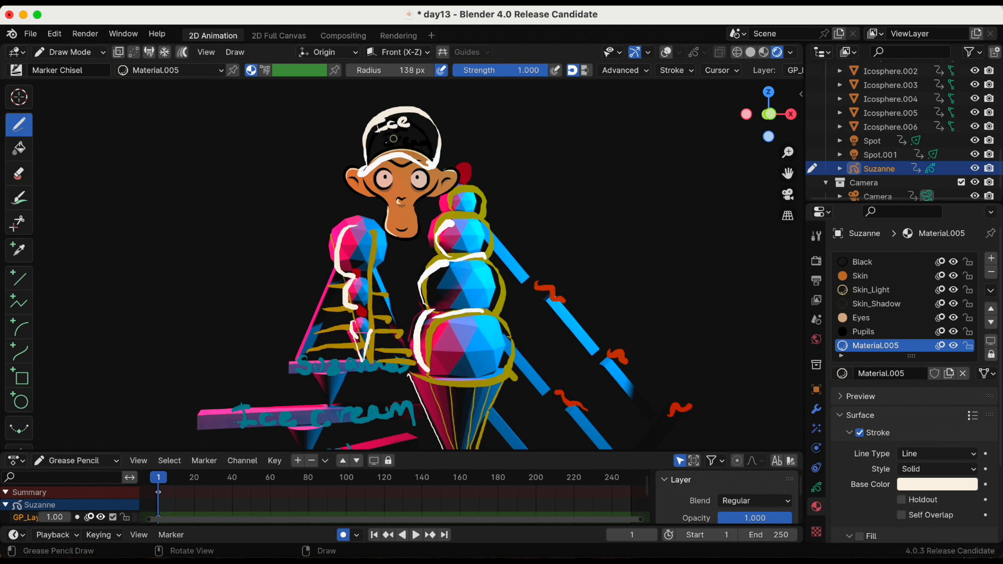
pyautogui.moveTo(383, 143); pyautogui.dragTo(422, 142)
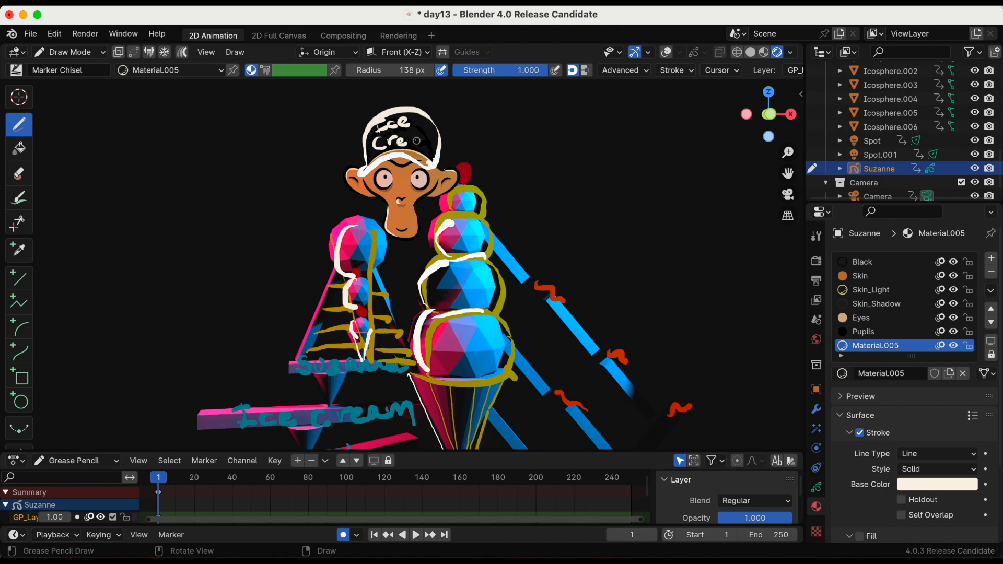